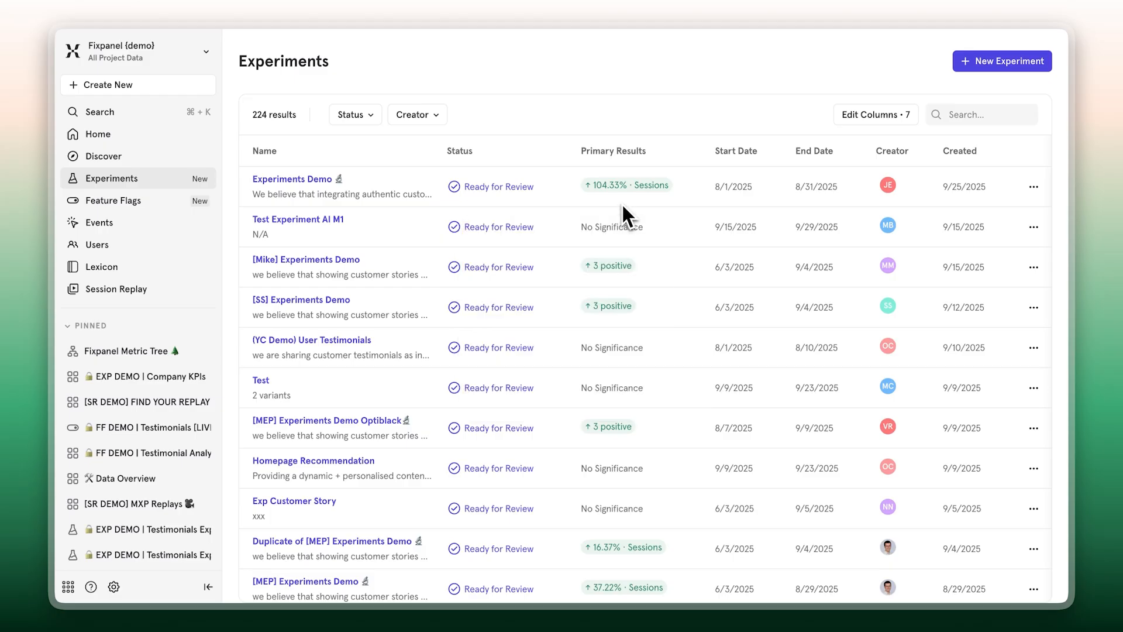
{"action": "mouse_move", "coordinate": [345, 175]}
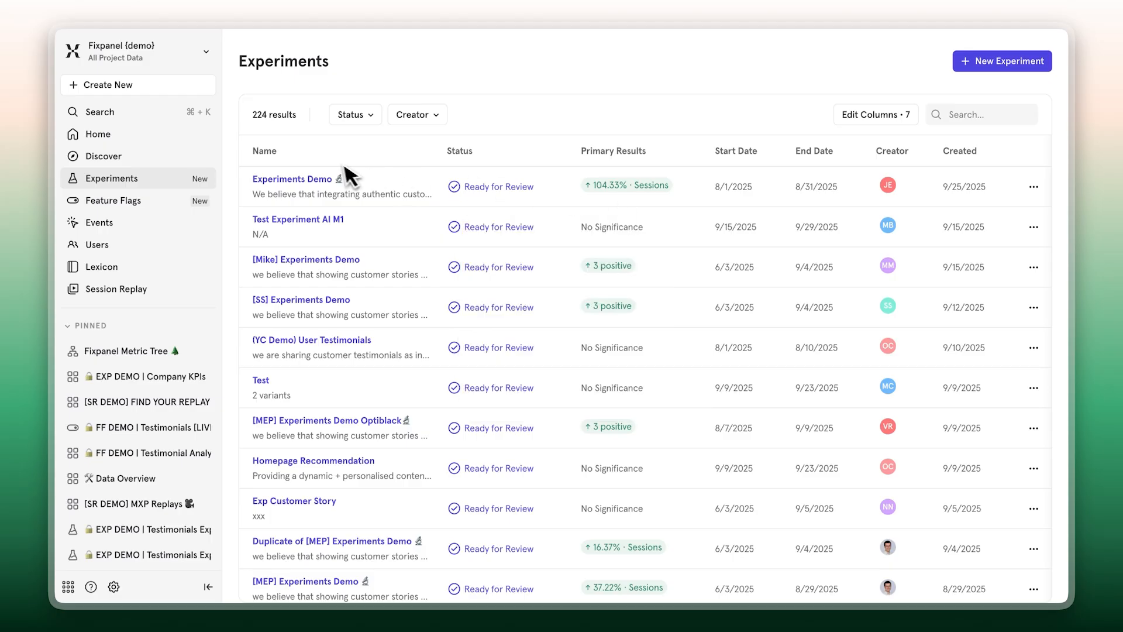
{"action": "mouse_move", "coordinate": [589, 260]}
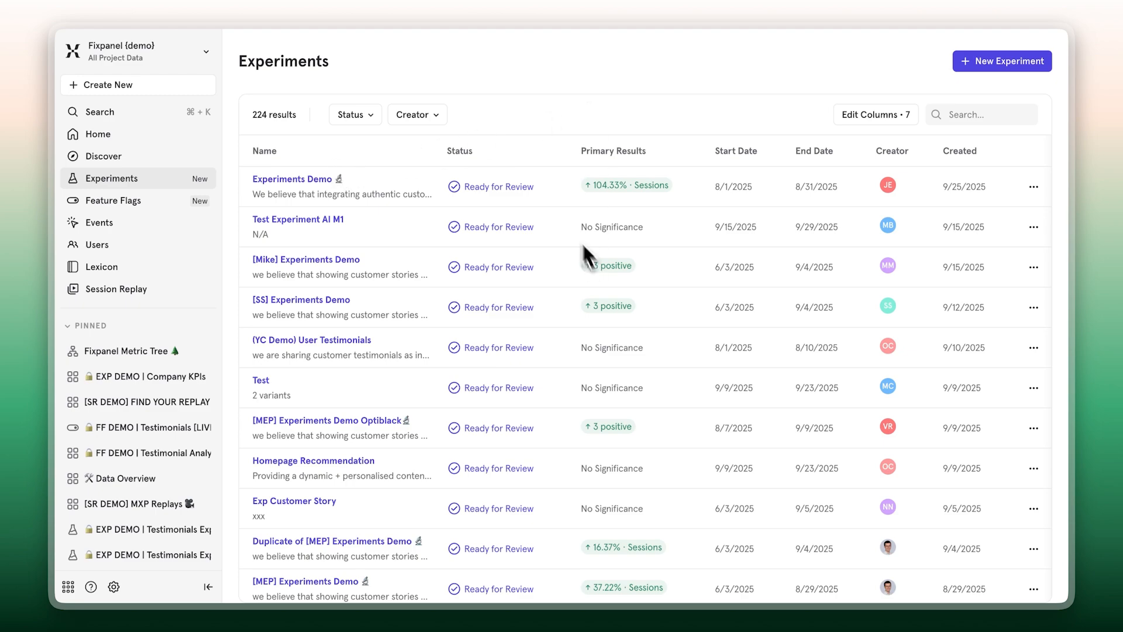
{"action": "mouse_move", "coordinate": [647, 165]}
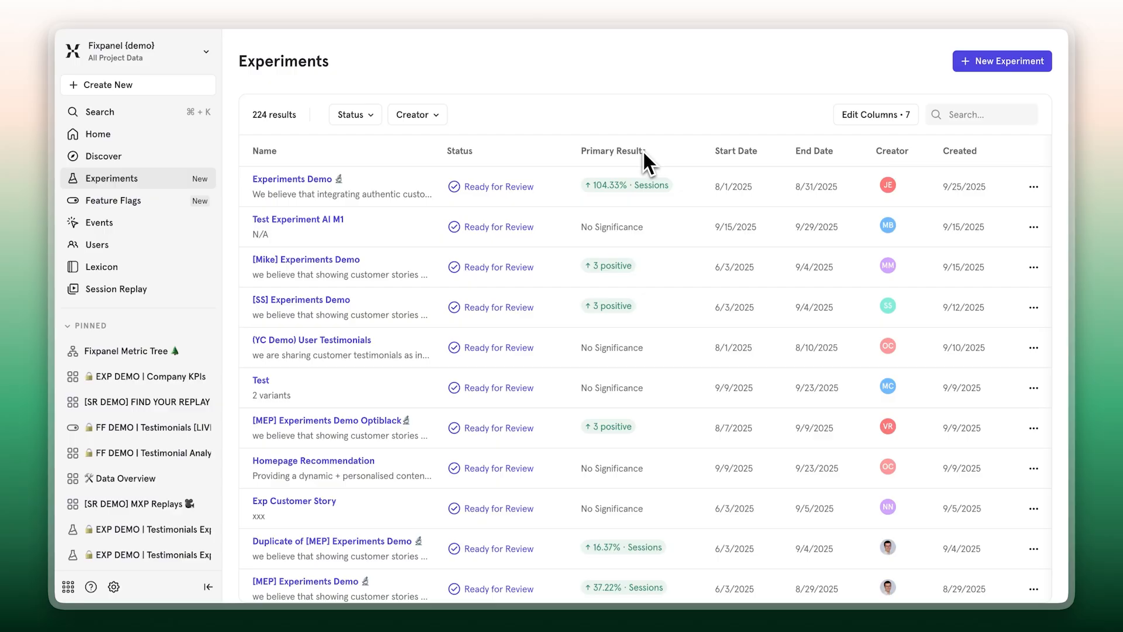
{"action": "mouse_move", "coordinate": [303, 196]}
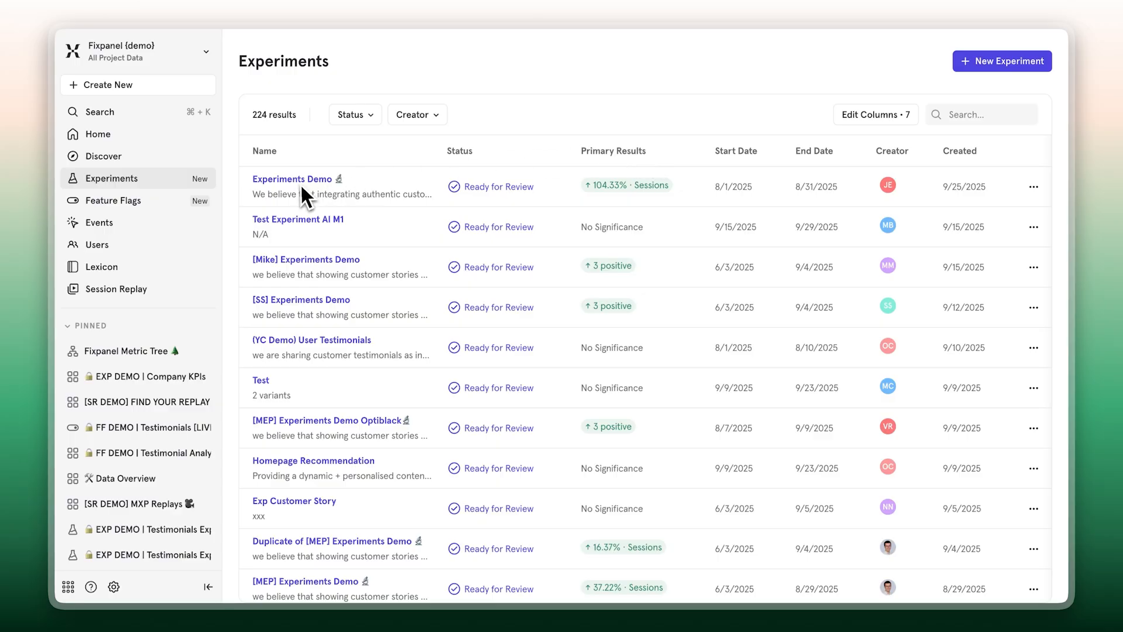
- Open Experiments Demo and scroll through its status, hypothesis, exposures and results
{"action": "left_click", "coordinate": [292, 179]}
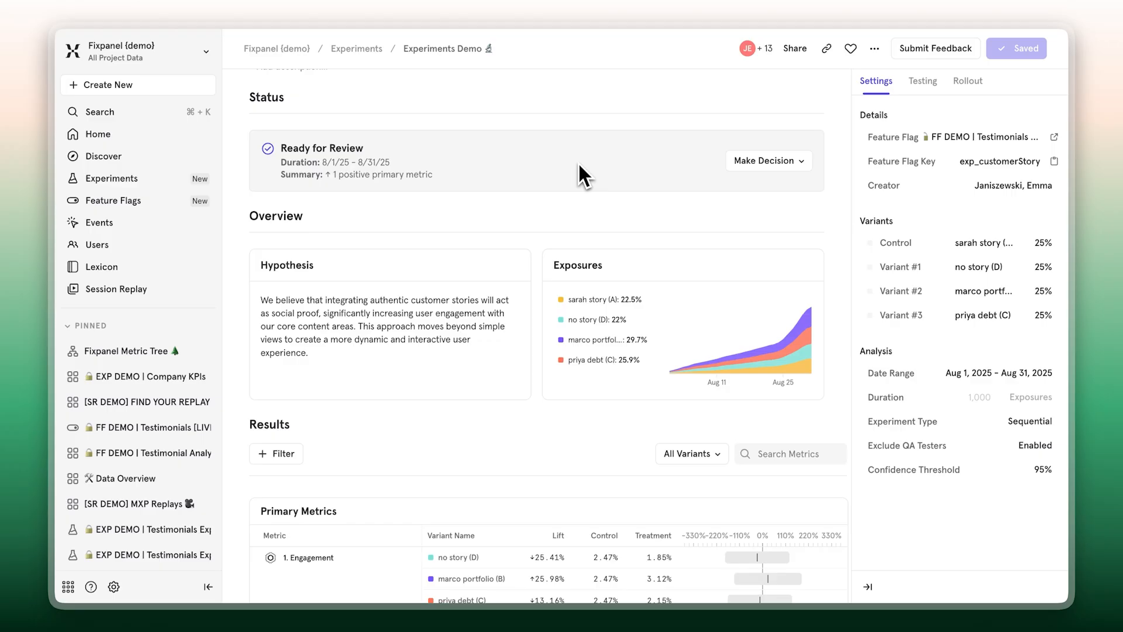
{"action": "mouse_move", "coordinate": [398, 274]}
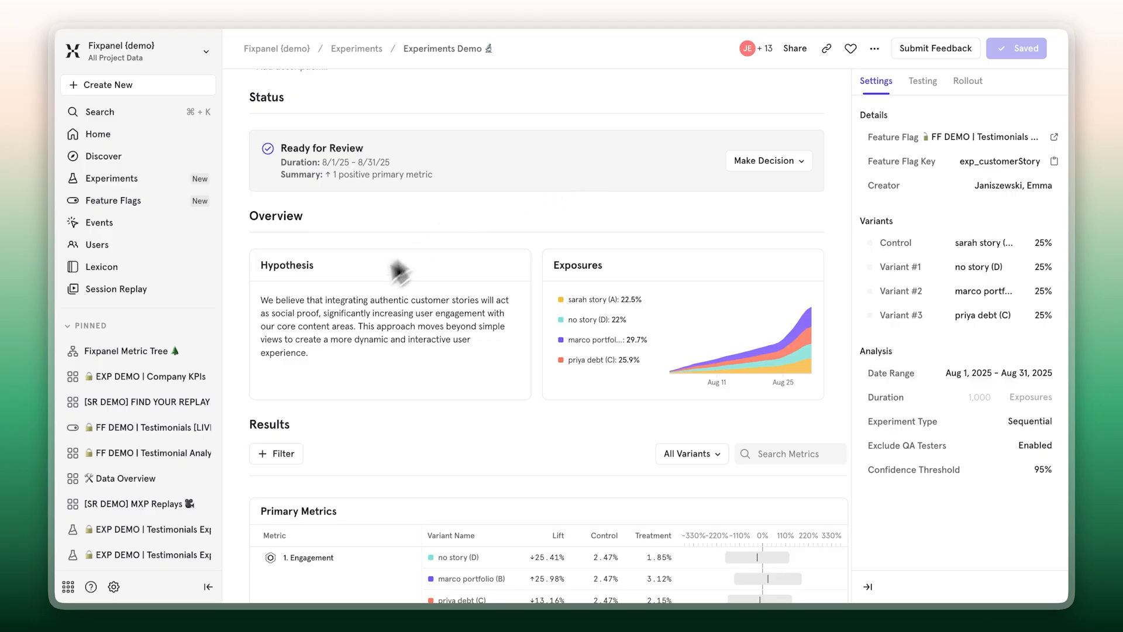
{"action": "mouse_move", "coordinate": [285, 520]}
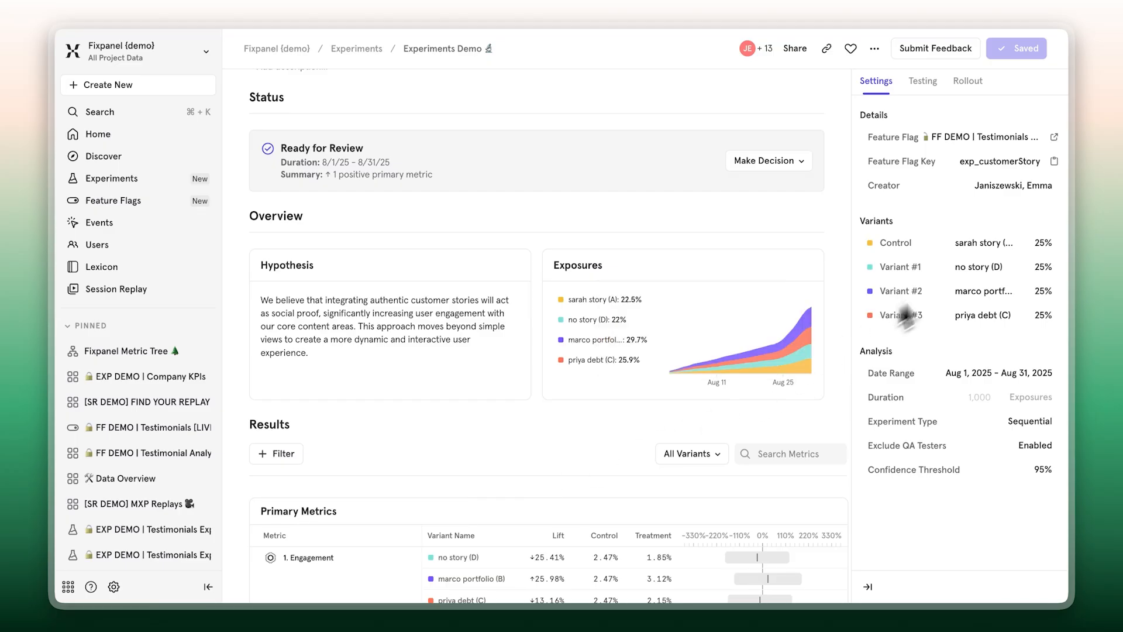
{"action": "mouse_move", "coordinate": [725, 405]}
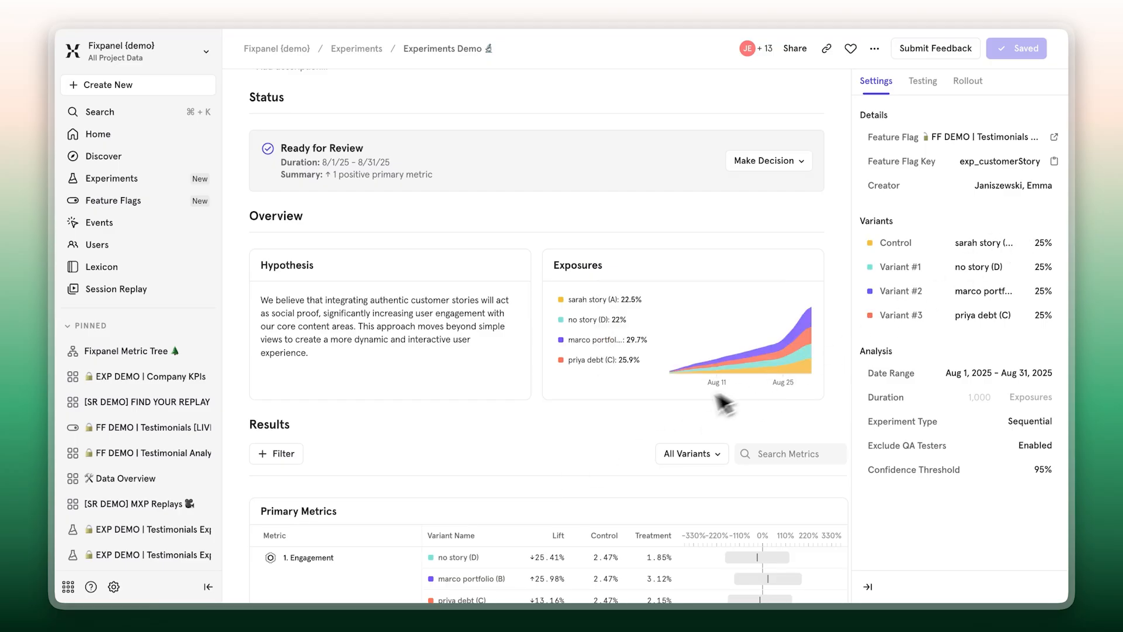
{"action": "scroll", "scroll_direction": "down", "scroll_amount": 3}
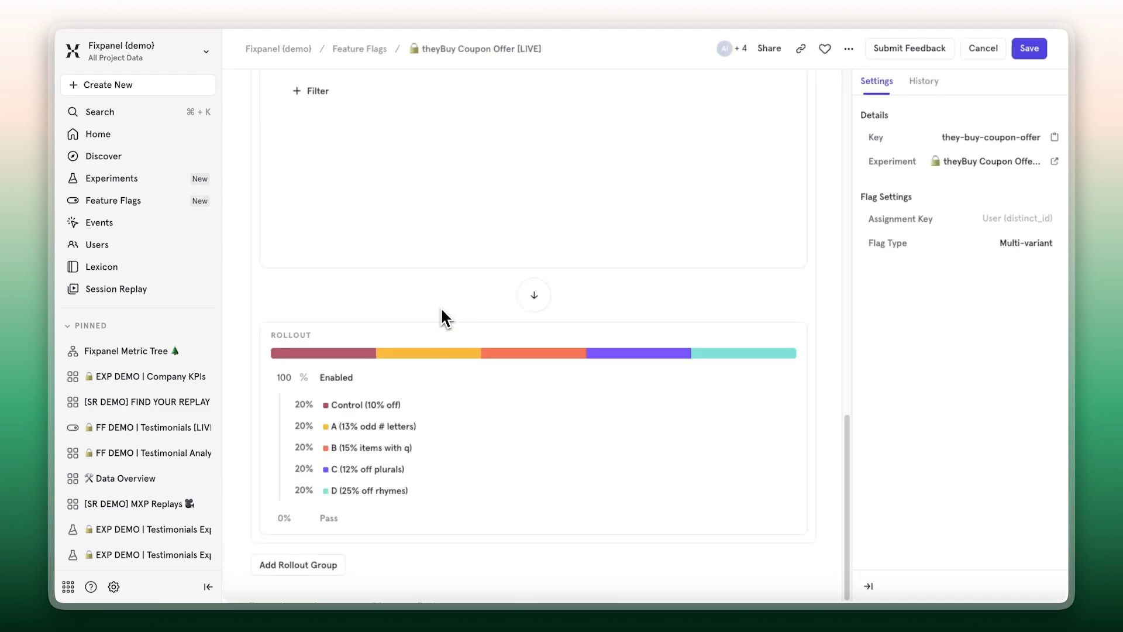
{"action": "mouse_move", "coordinate": [390, 421]}
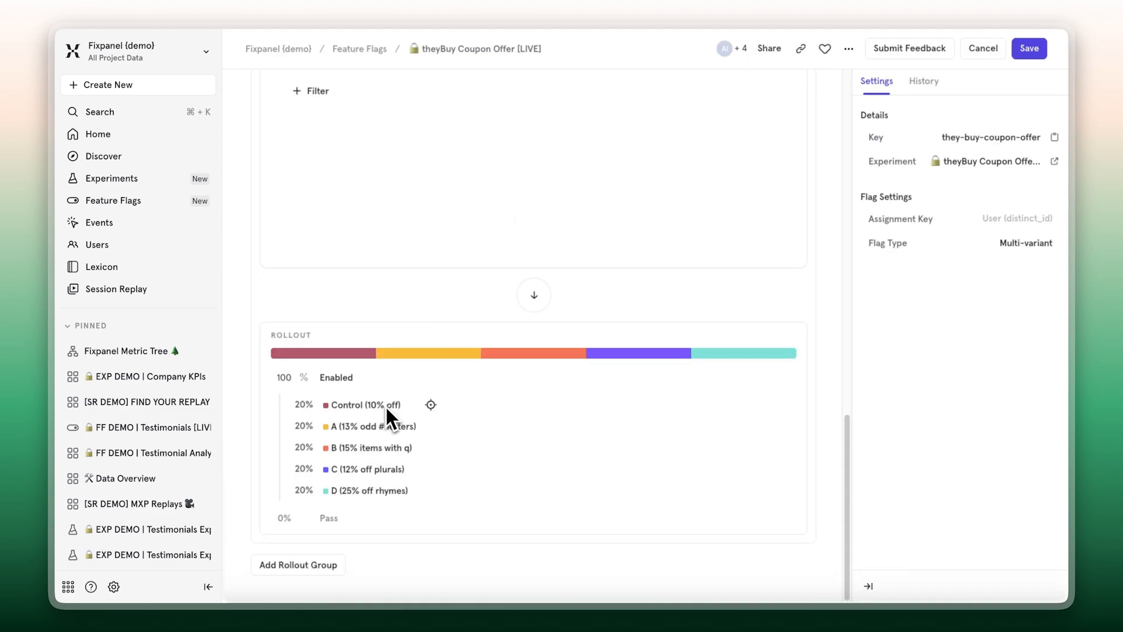
{"action": "mouse_move", "coordinate": [394, 473]}
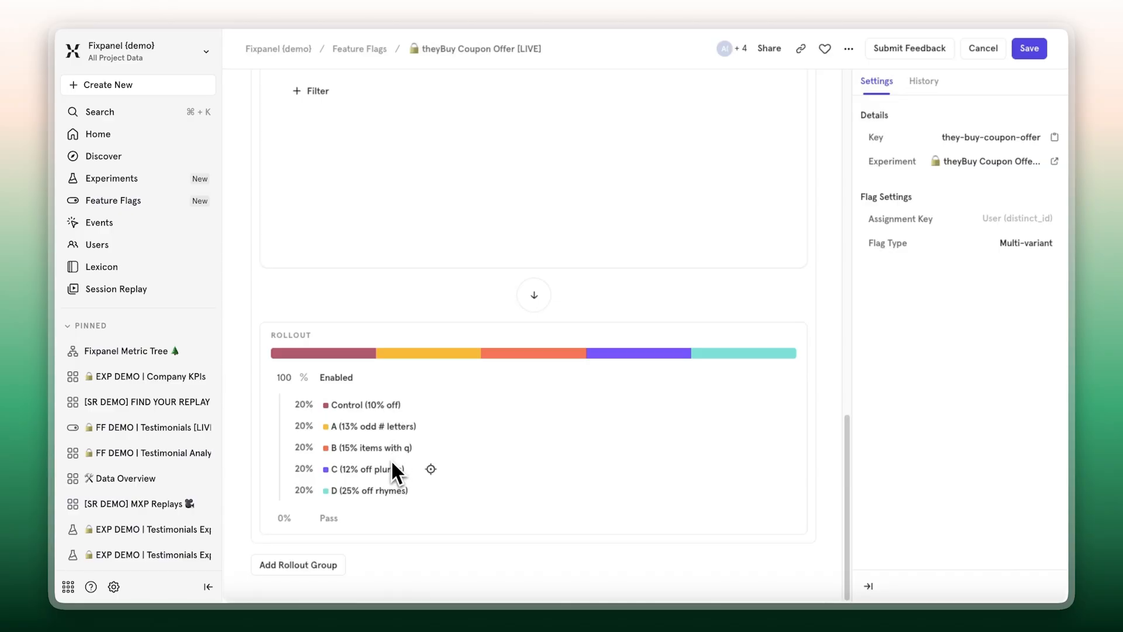
{"action": "left_click", "coordinate": [431, 470]}
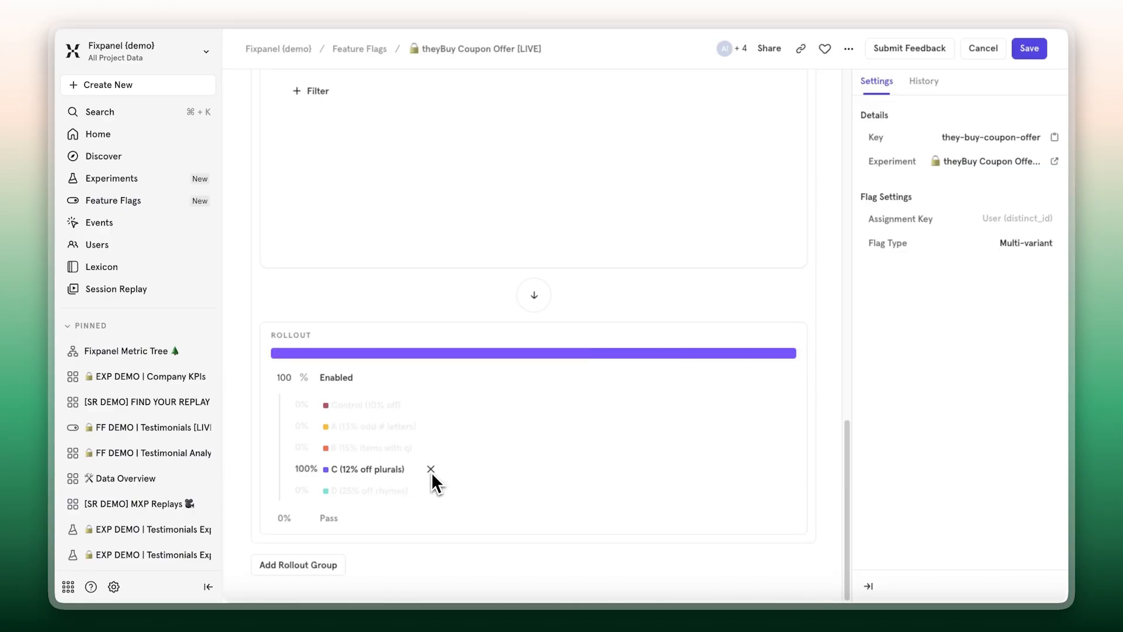
{"action": "left_click", "coordinate": [430, 468]}
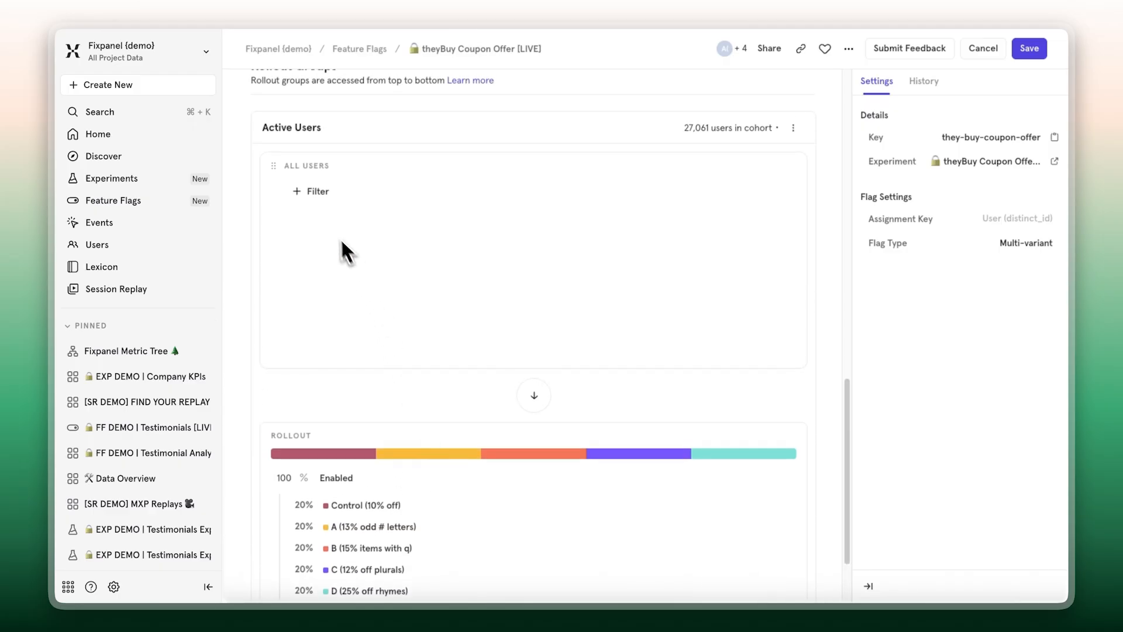
- Filter Active Users to users with at least 5 Testimonial View events in 30 days
{"action": "left_click", "coordinate": [311, 191]}
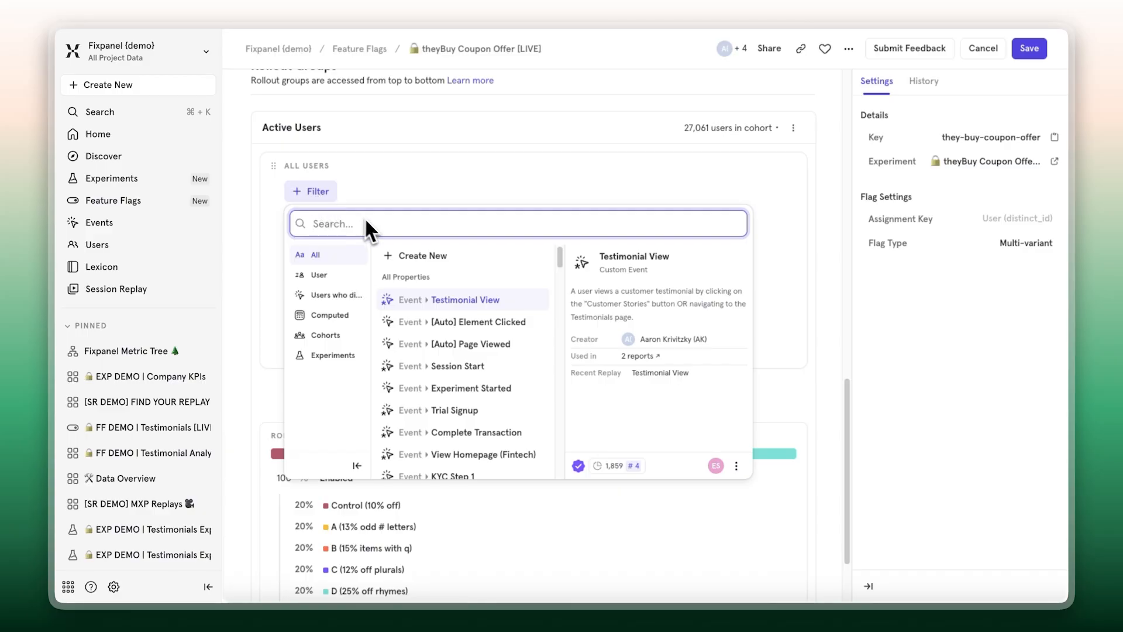
{"action": "type", "text": "testimon"}
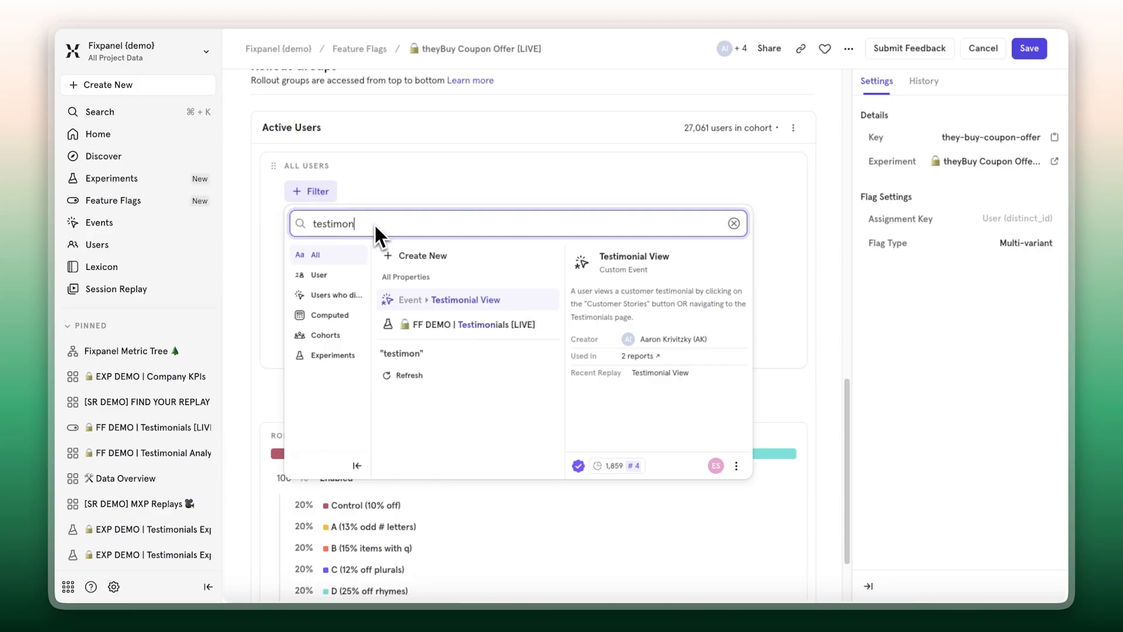
{"action": "left_click", "coordinate": [465, 299]}
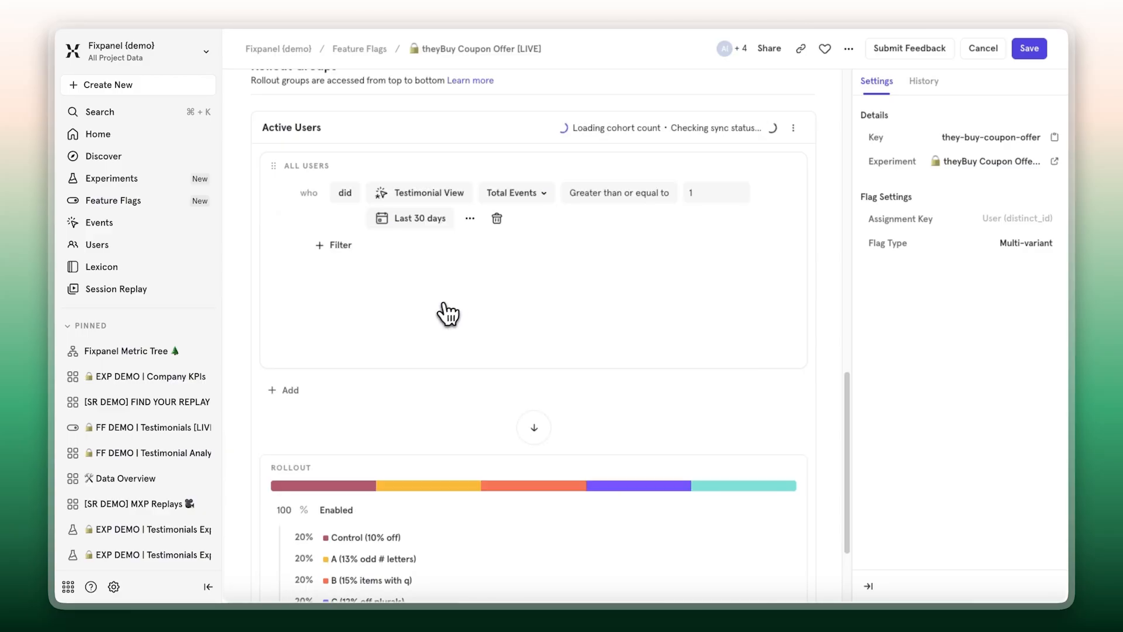
{"action": "left_click", "coordinate": [716, 193]}
{"action": "type", "text": "5"}
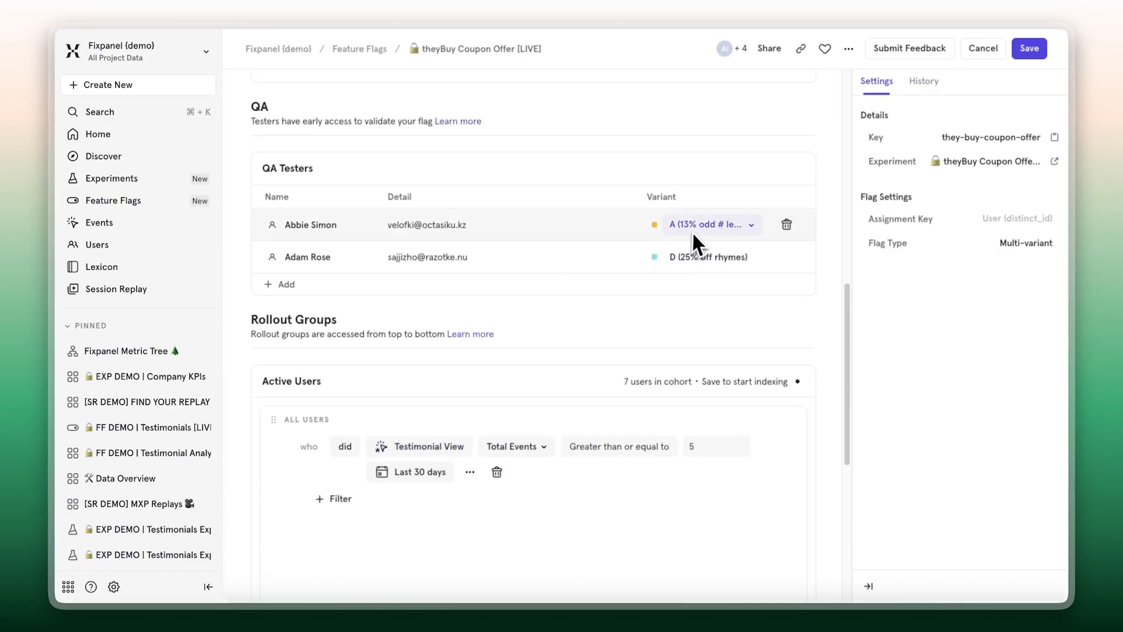
- Check the flag-enabled revision in the change history, then dismiss the sharing dialog
{"action": "left_click", "coordinate": [924, 80]}
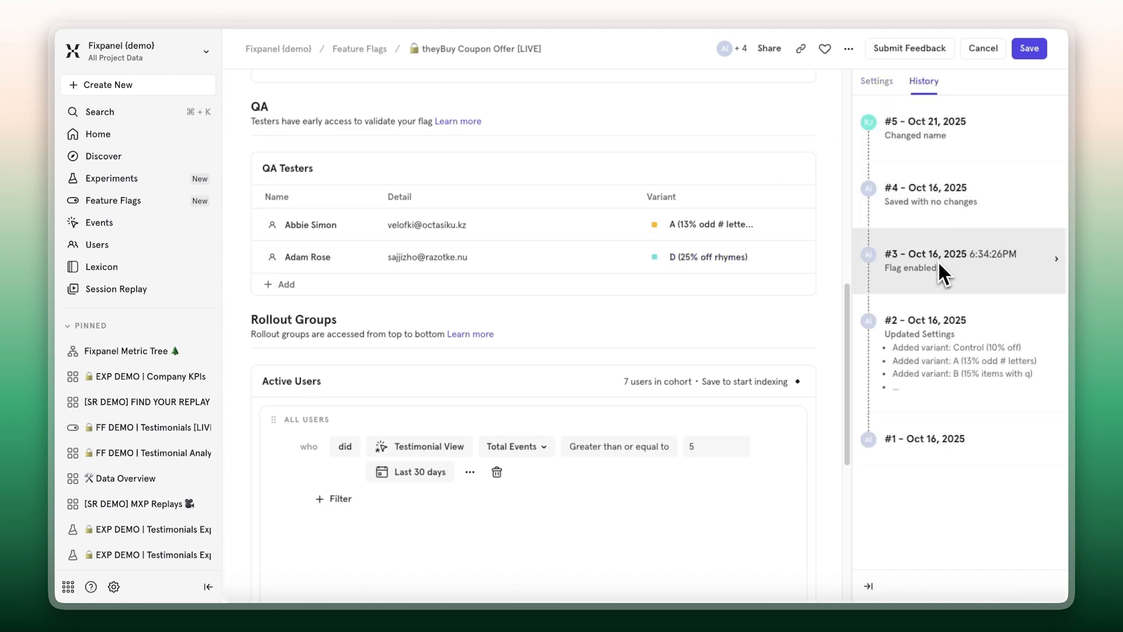
{"action": "left_click", "coordinate": [768, 48]}
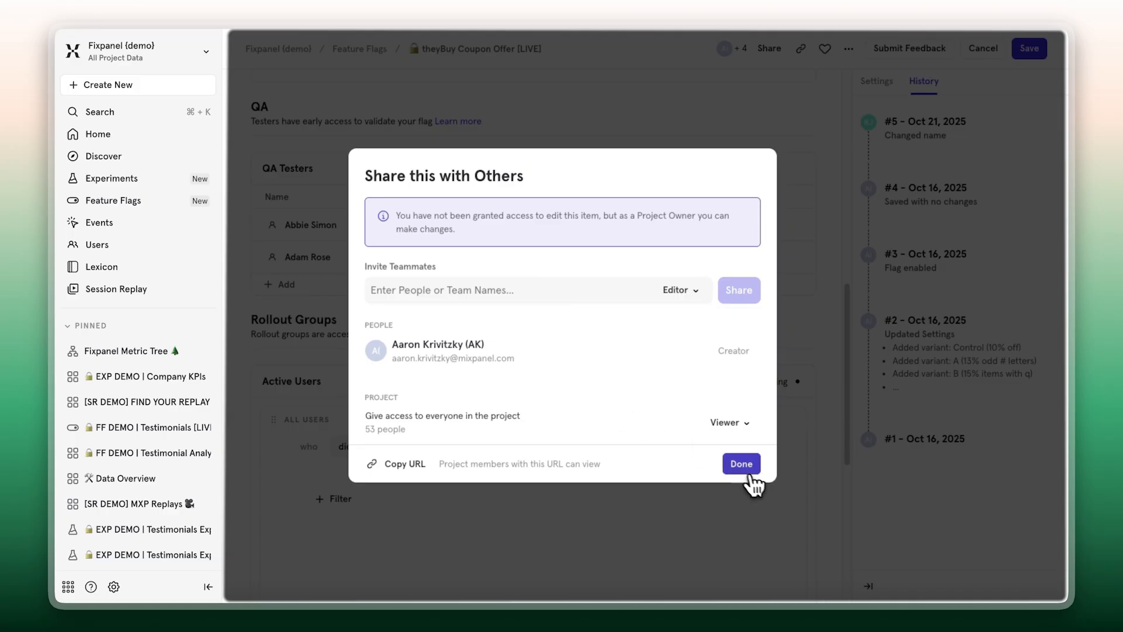
{"action": "left_click", "coordinate": [741, 463]}
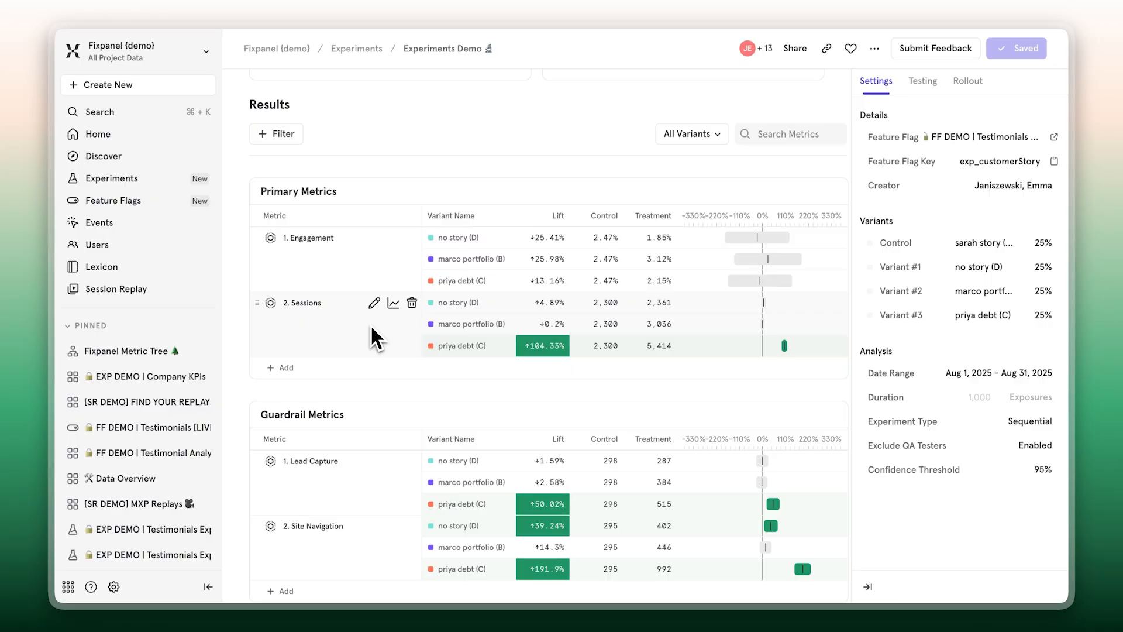
{"action": "mouse_move", "coordinate": [354, 271]}
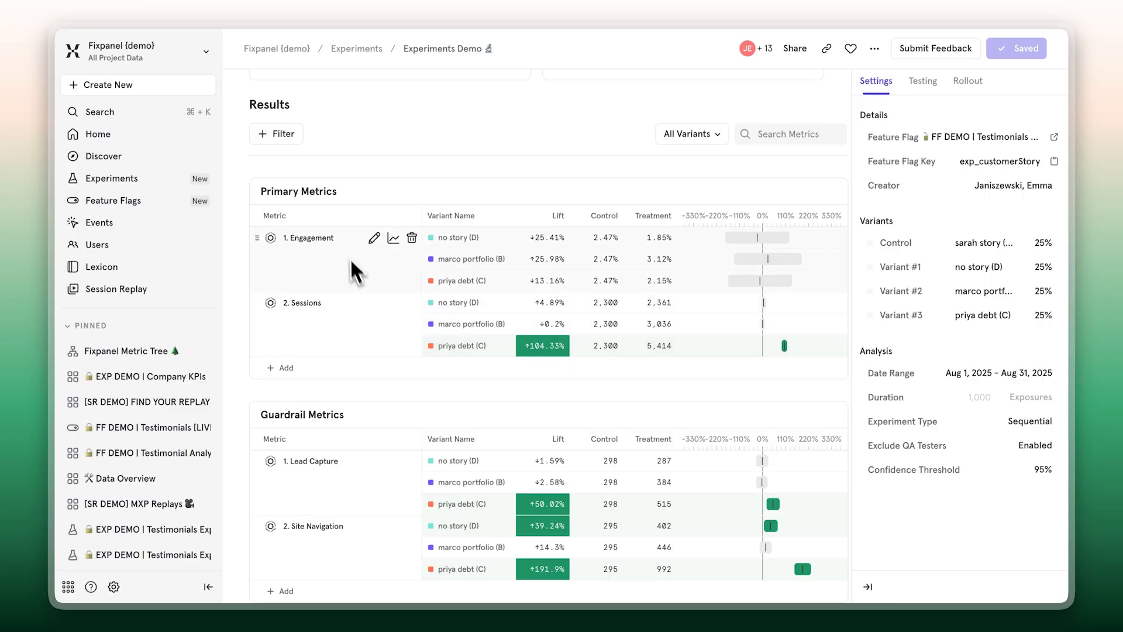
{"action": "mouse_move", "coordinate": [315, 350]}
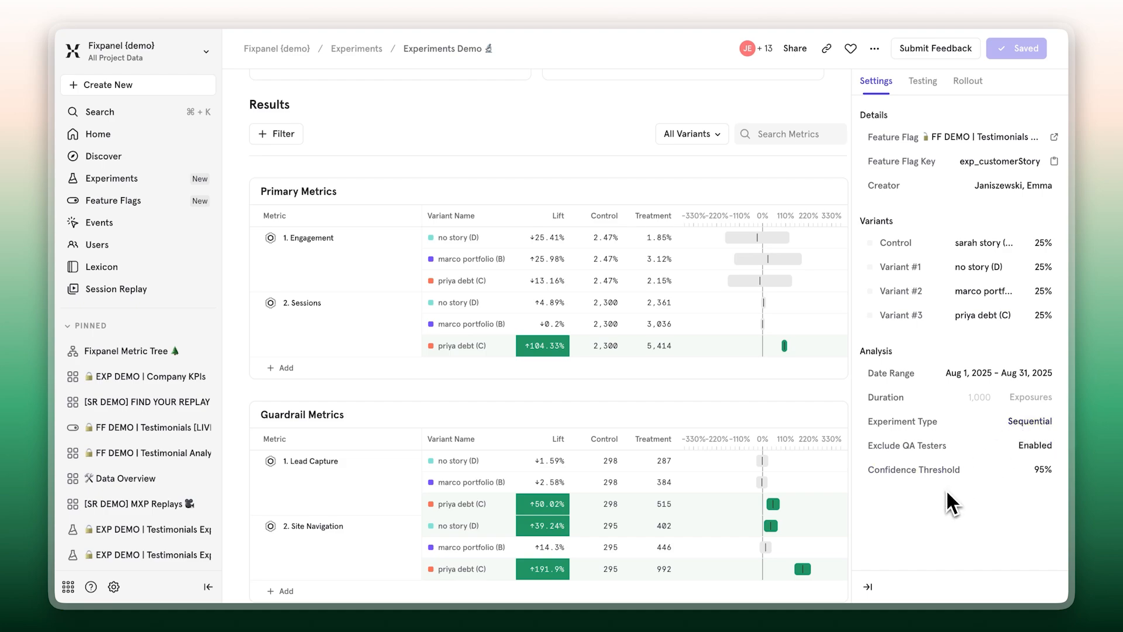
{"action": "mouse_move", "coordinate": [988, 427]}
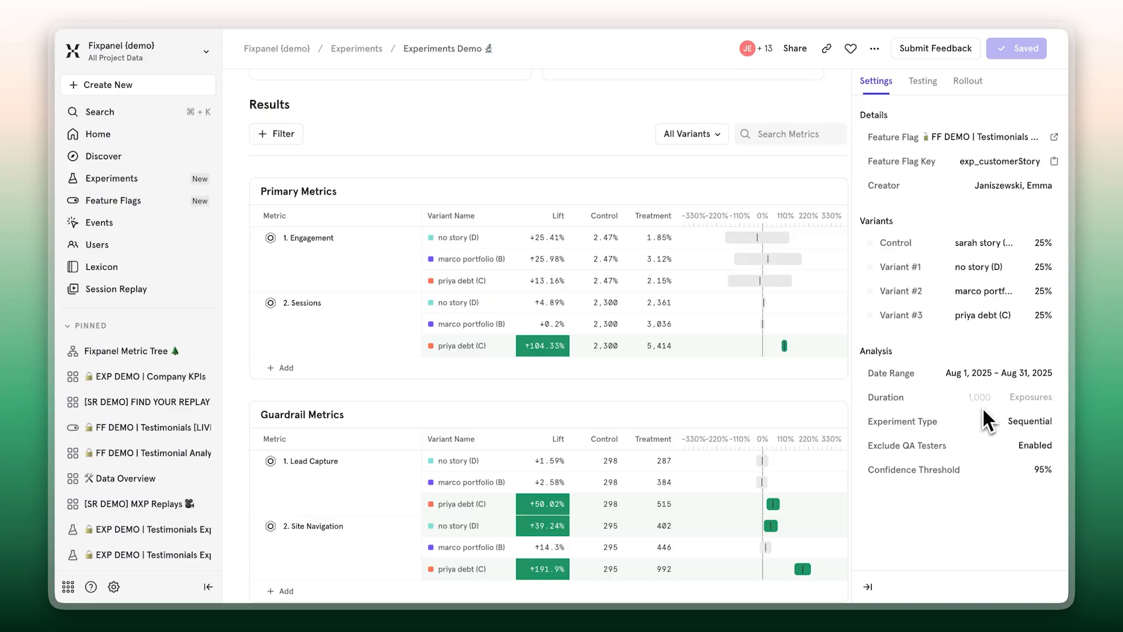
- Scroll the experiment results and open the pinned Fixpanel Metric Tree on # First Time Buyers
{"action": "scroll", "scroll_direction": "down", "scroll_amount": 3}
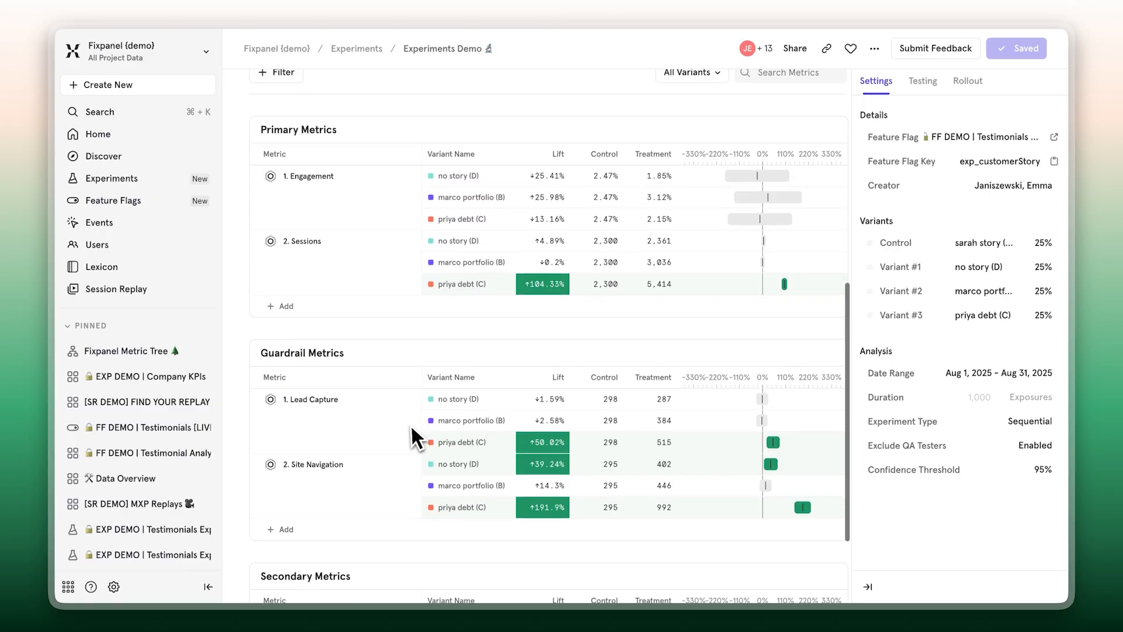
{"action": "mouse_move", "coordinate": [347, 366]}
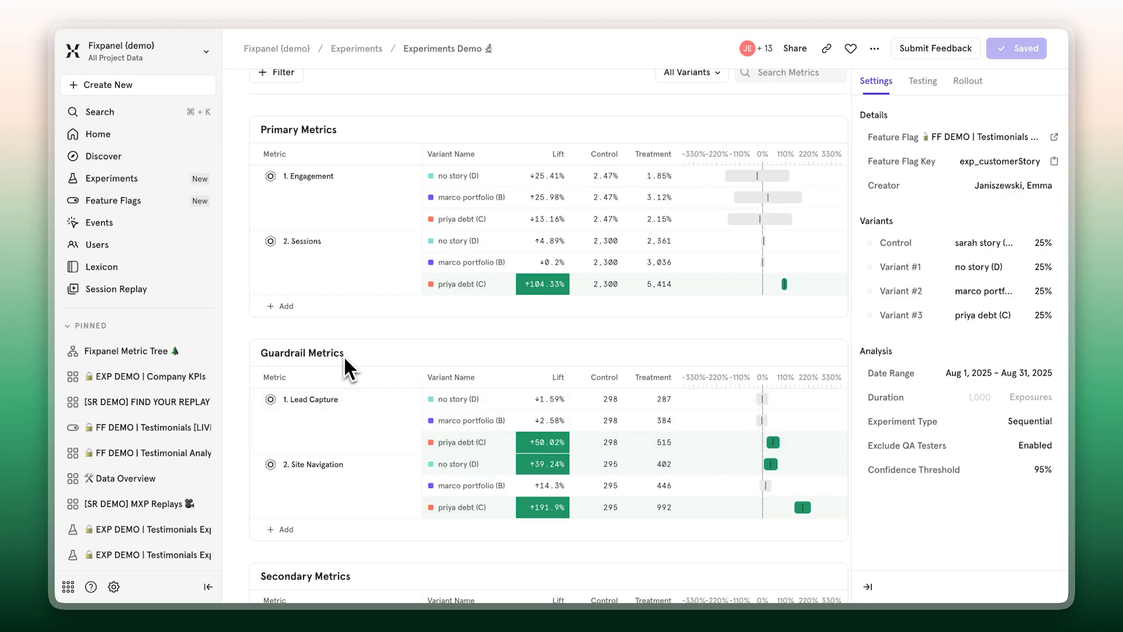
{"action": "left_click", "coordinate": [128, 351]}
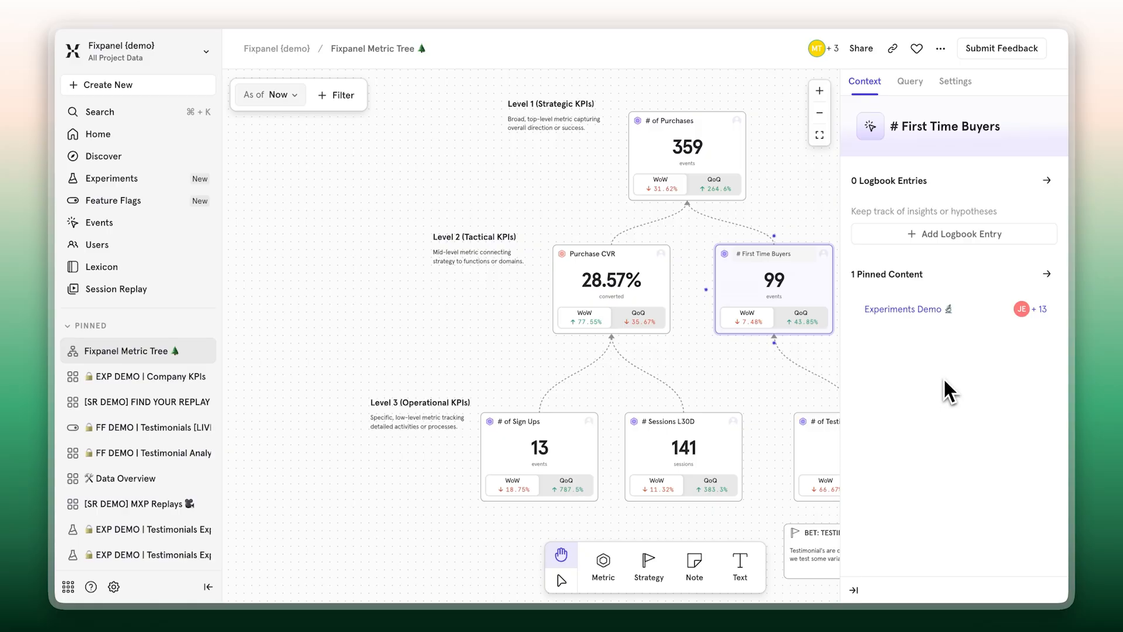
{"action": "mouse_move", "coordinate": [817, 395]}
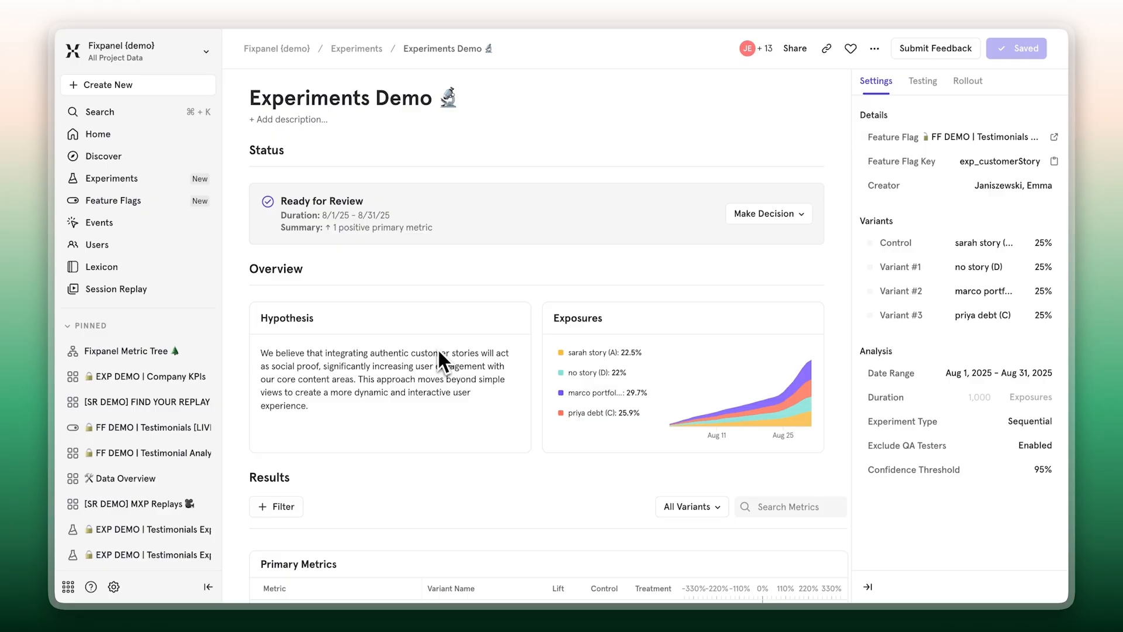
- Chart Sessions per variant, then return to Experiments Demo and choose Make Decision
{"action": "scroll", "scroll_direction": "down", "scroll_amount": 3}
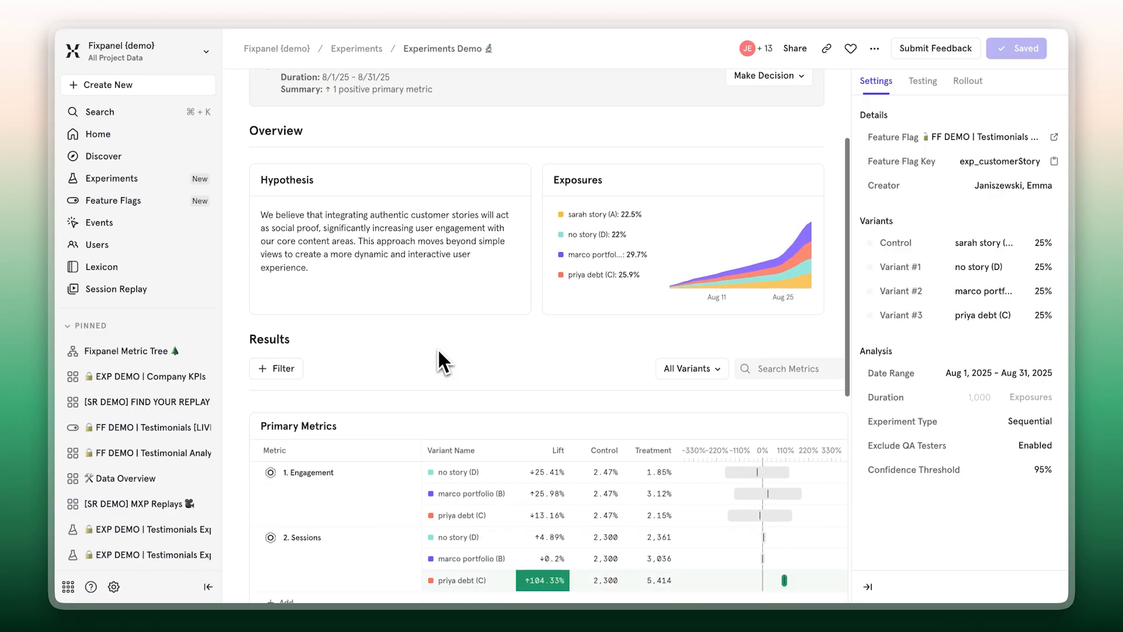
{"action": "scroll", "scroll_direction": "down", "scroll_amount": 3}
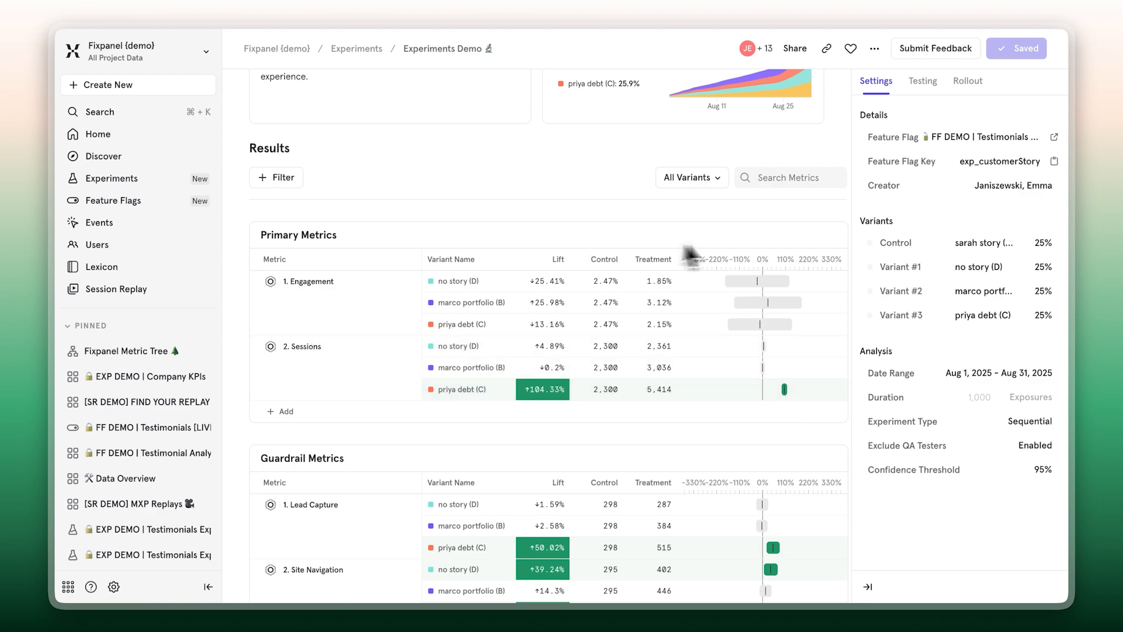
{"action": "mouse_move", "coordinate": [393, 348]}
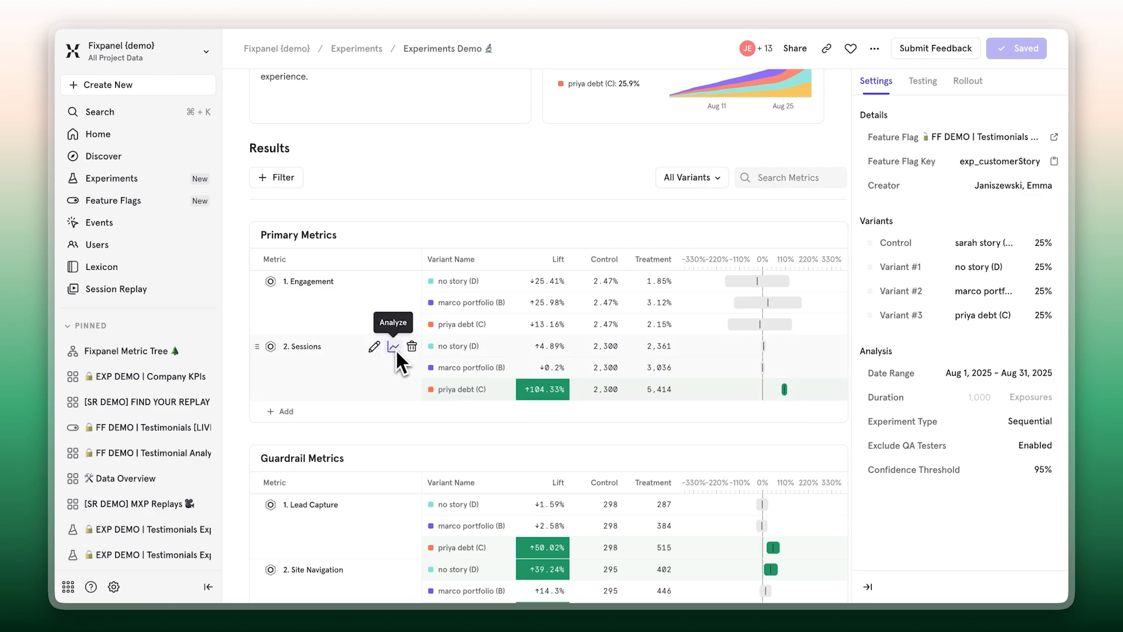
{"action": "left_click", "coordinate": [393, 346]}
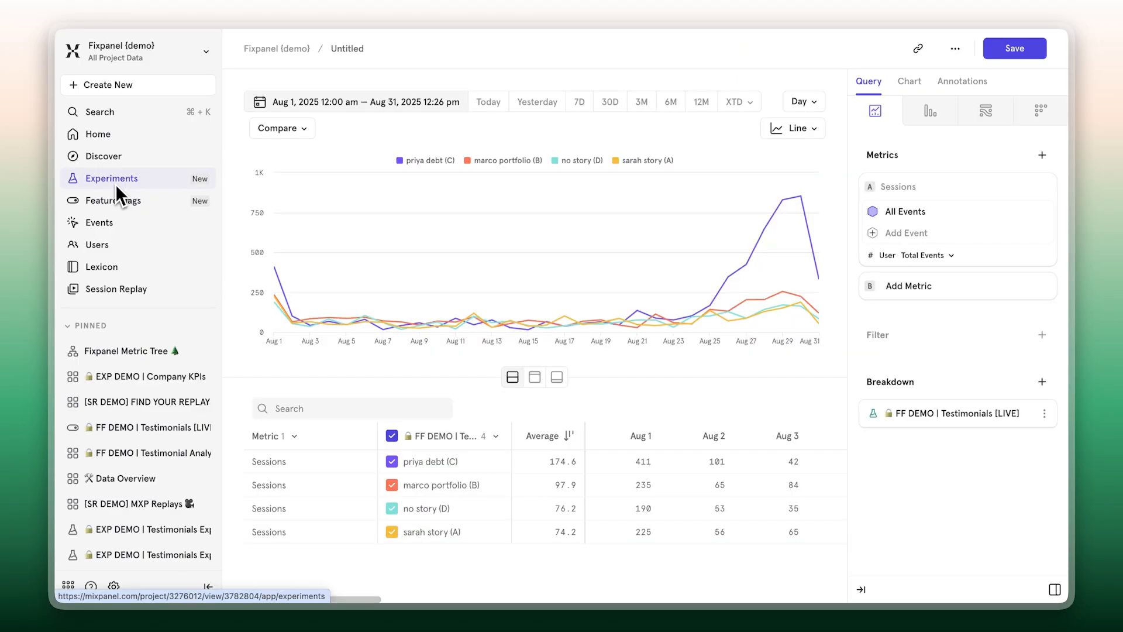
{"action": "left_click", "coordinate": [110, 178]}
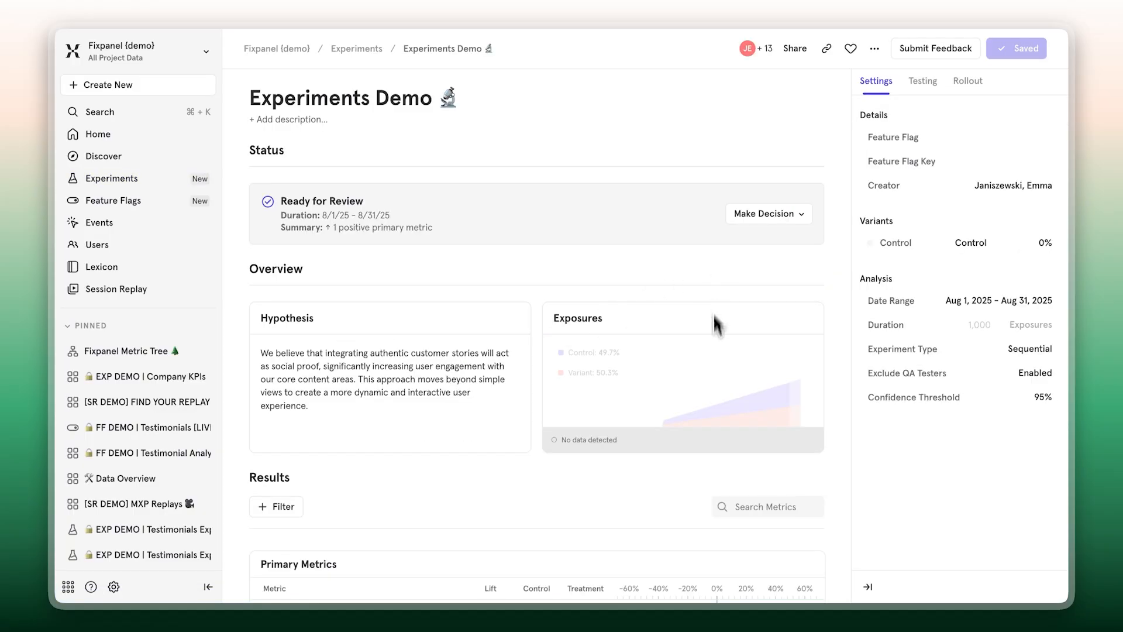
{"action": "left_click", "coordinate": [769, 213]}
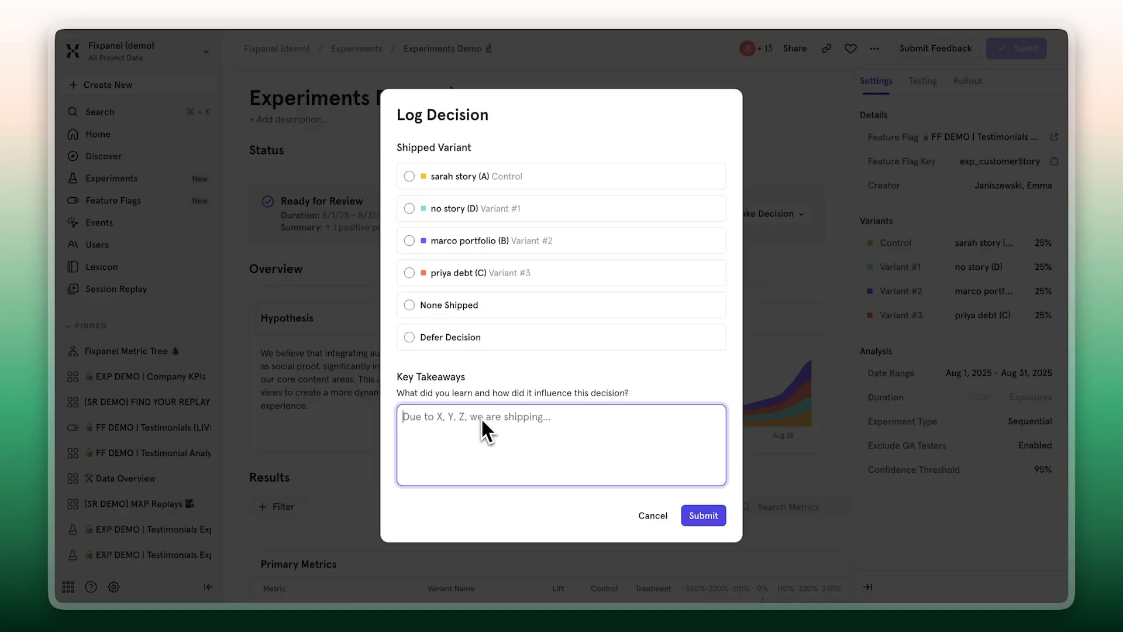
- Enter 'Win!' as the key takeaway and pick priya debt (C) as shipped
{"action": "type", "text": "Win!"}
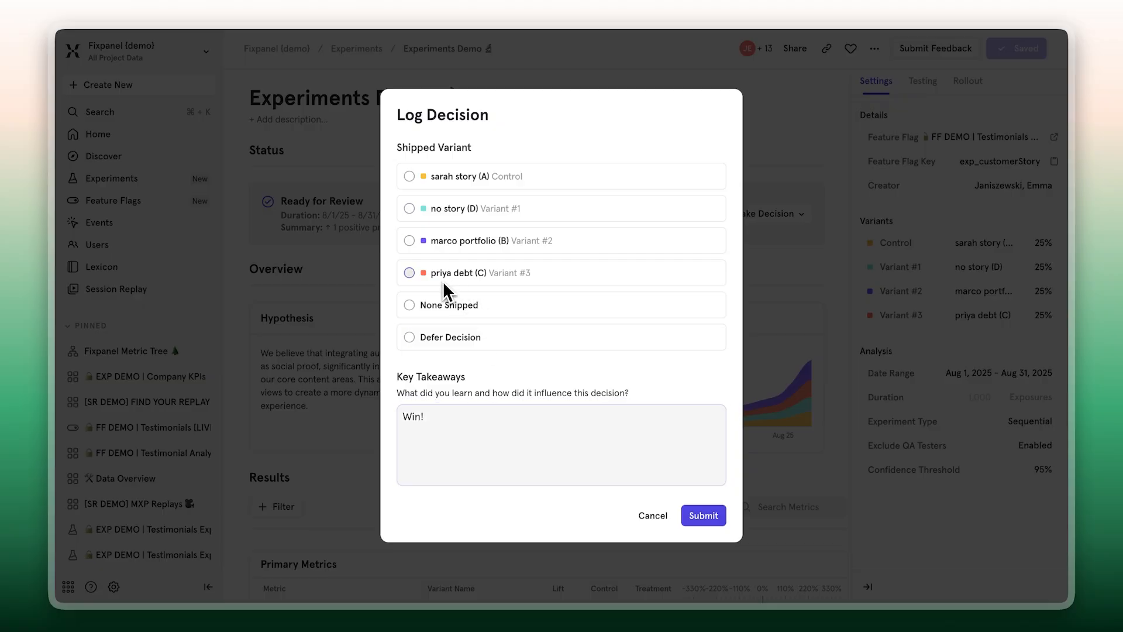
{"action": "left_click", "coordinate": [409, 273]}
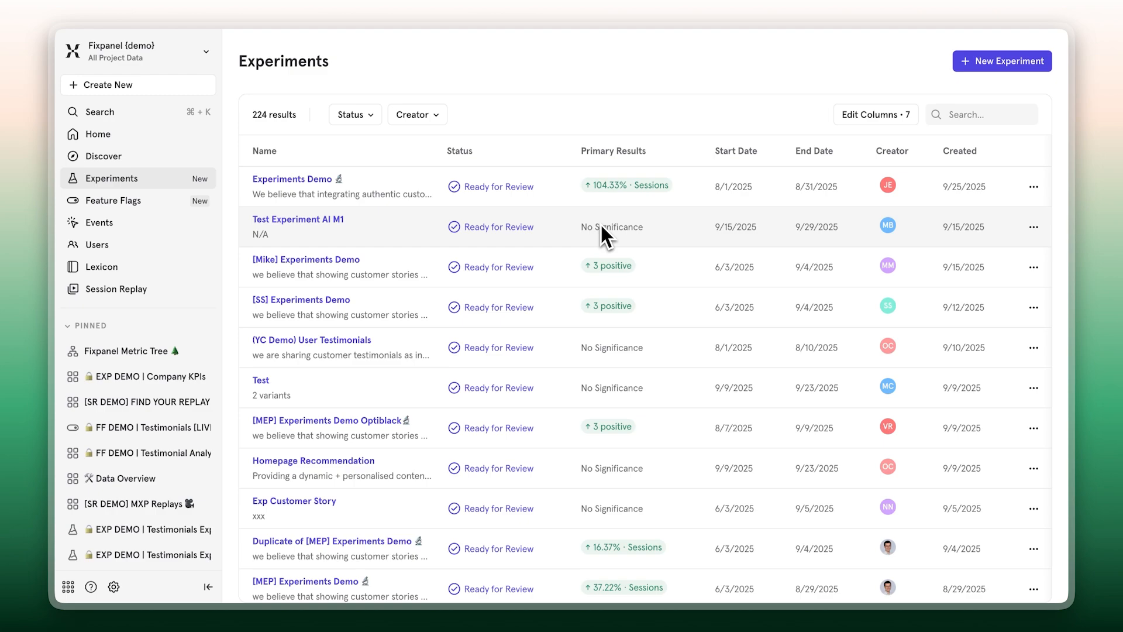
{"action": "mouse_move", "coordinate": [513, 491]}
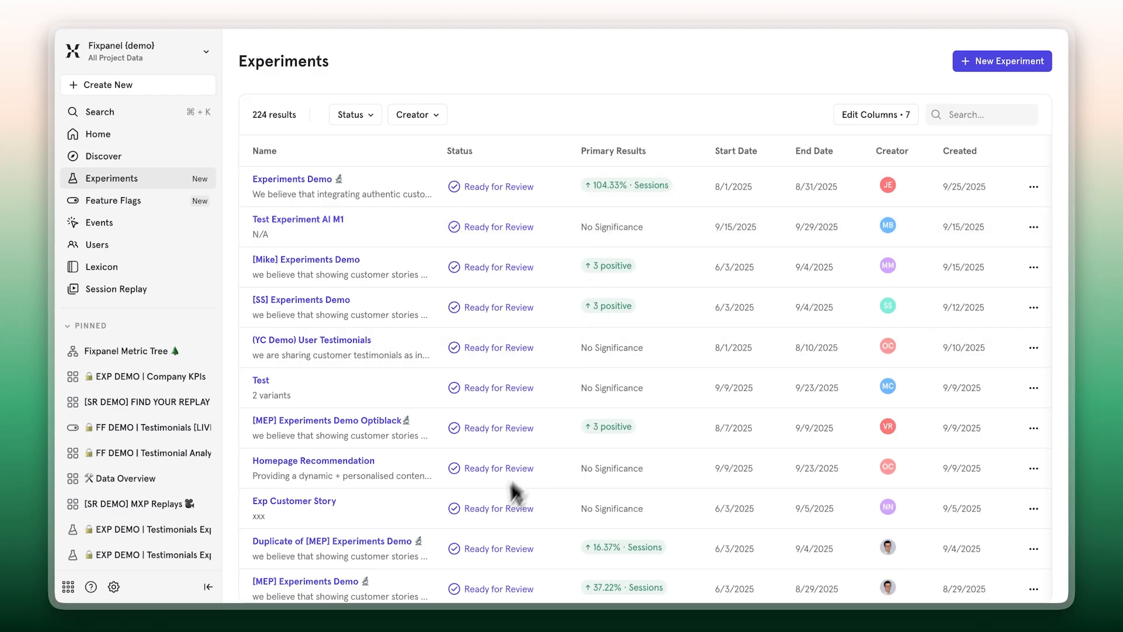